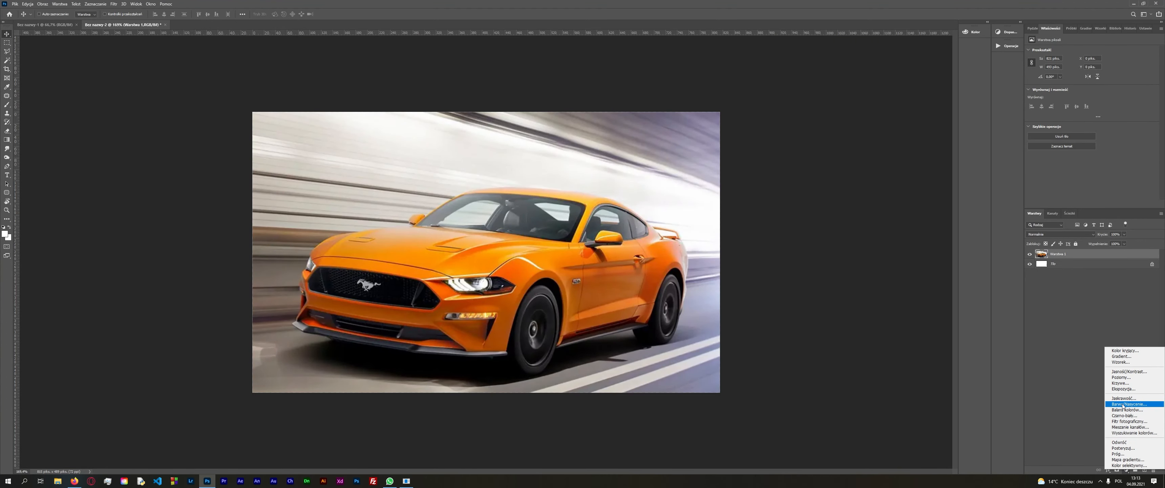
Add a Hue/Saturation adjustment layer over the Mustang and float its Properties panel.
left_click(1124, 404)
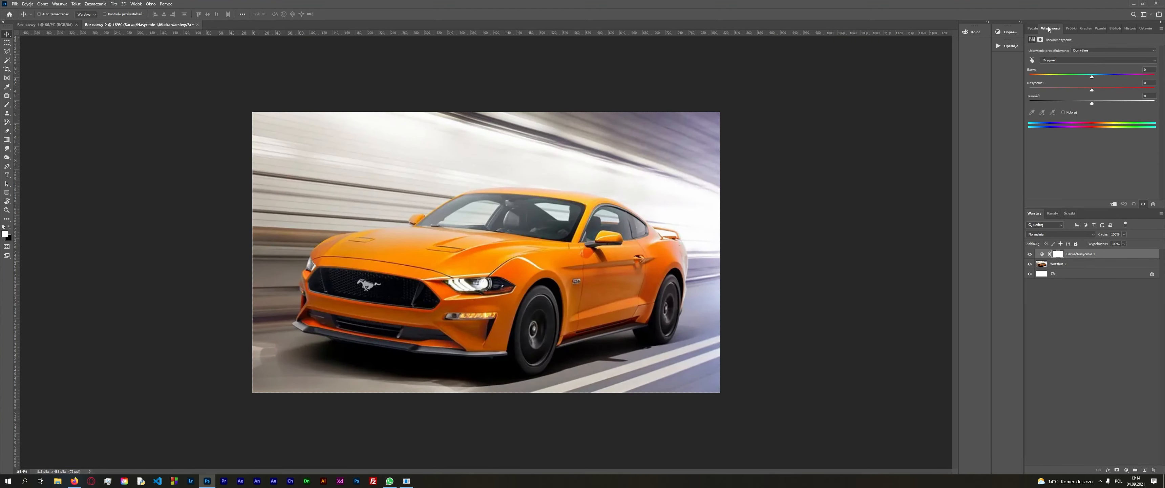
left_click_drag(1050, 29, 809, 79)
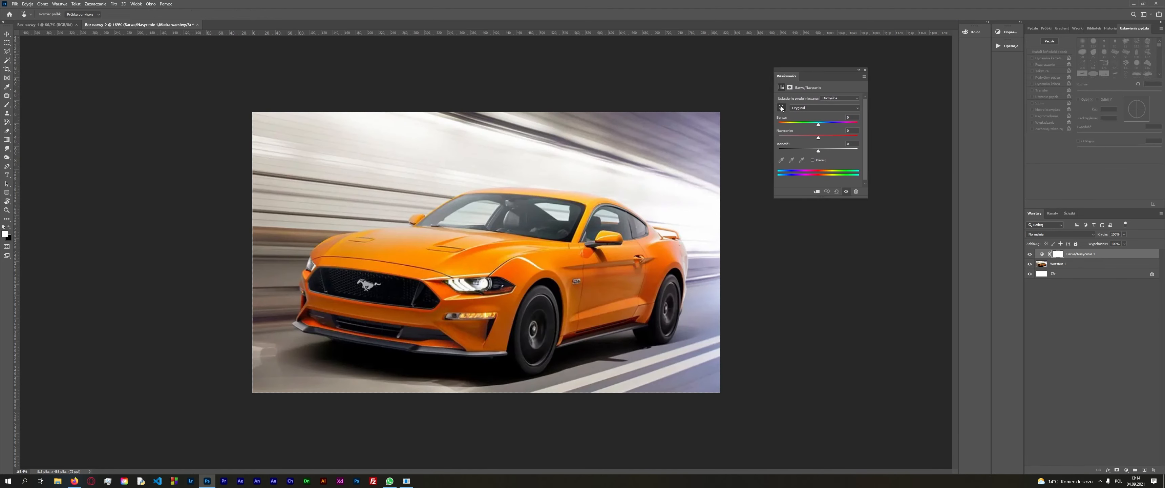
Dock the Properties panel back and drag the Hue slider so the car turns bright yellow.
left_click(825, 108)
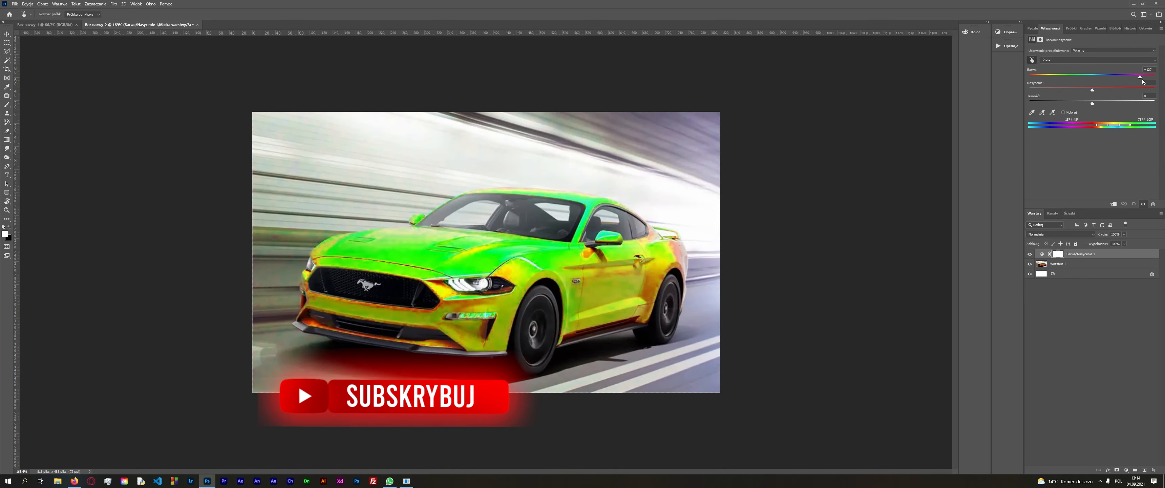
left_click_drag(1140, 75, 1110, 76)
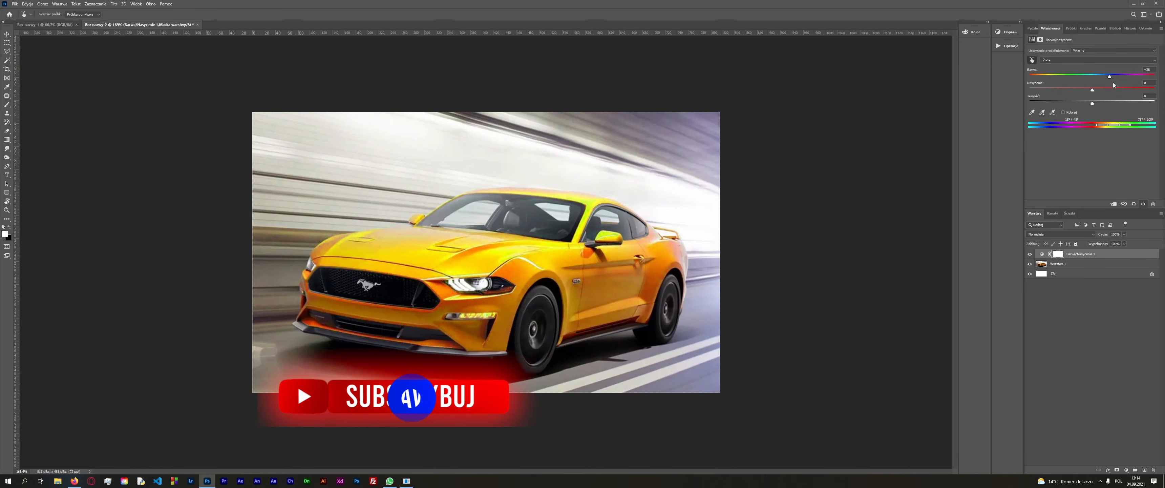
left_click_drag(1096, 124, 1048, 124)
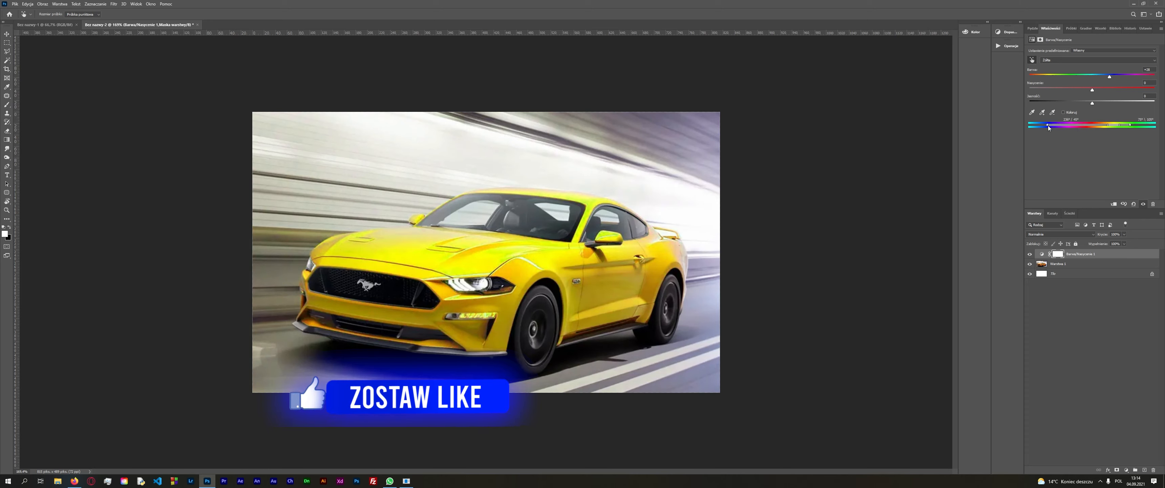
Push the hue to a blue car, try another blend mode, then hide the adjustment to reveal orange.
left_click_drag(1110, 77, 1051, 77)
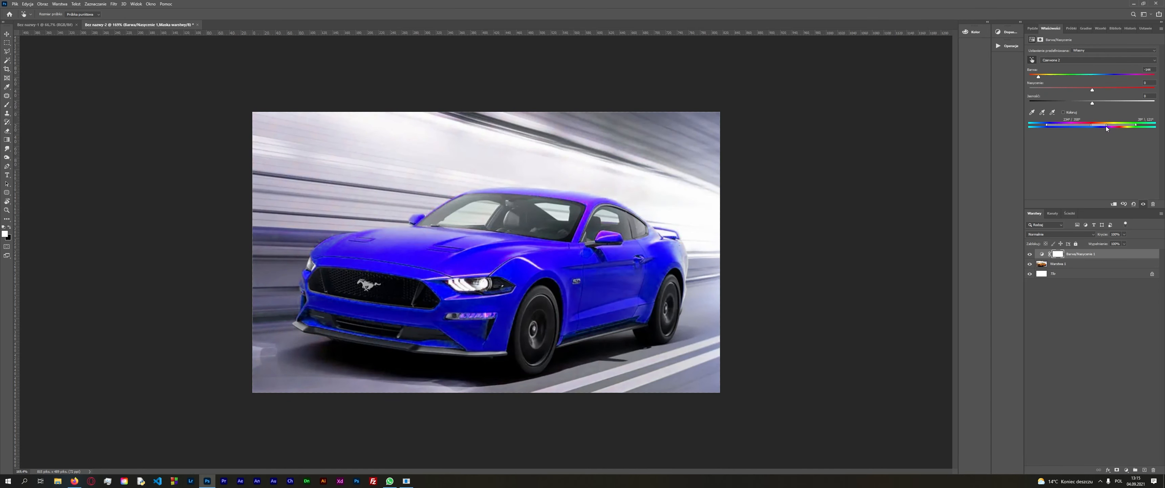
left_click_drag(1106, 124, 1097, 124)
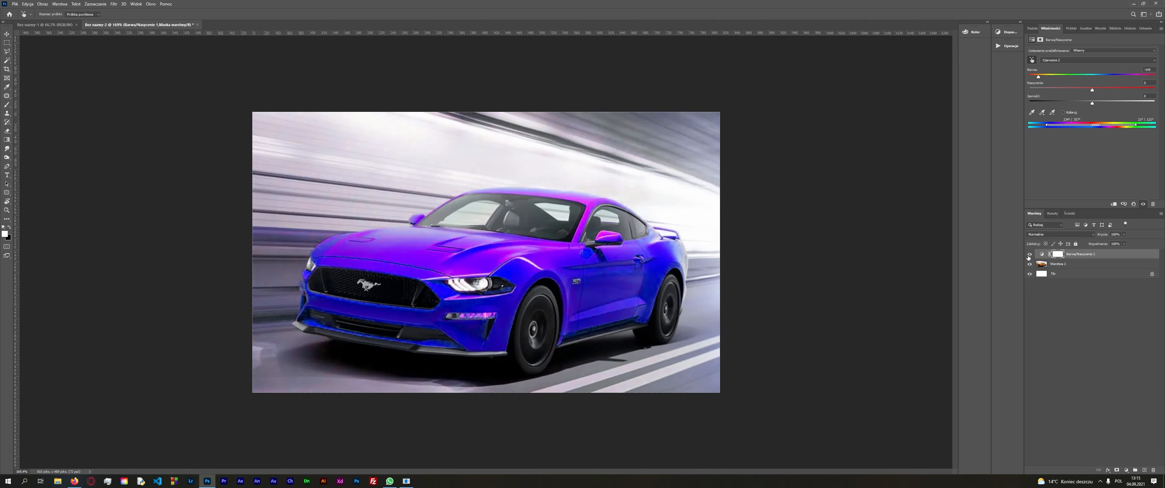
left_click(1044, 234)
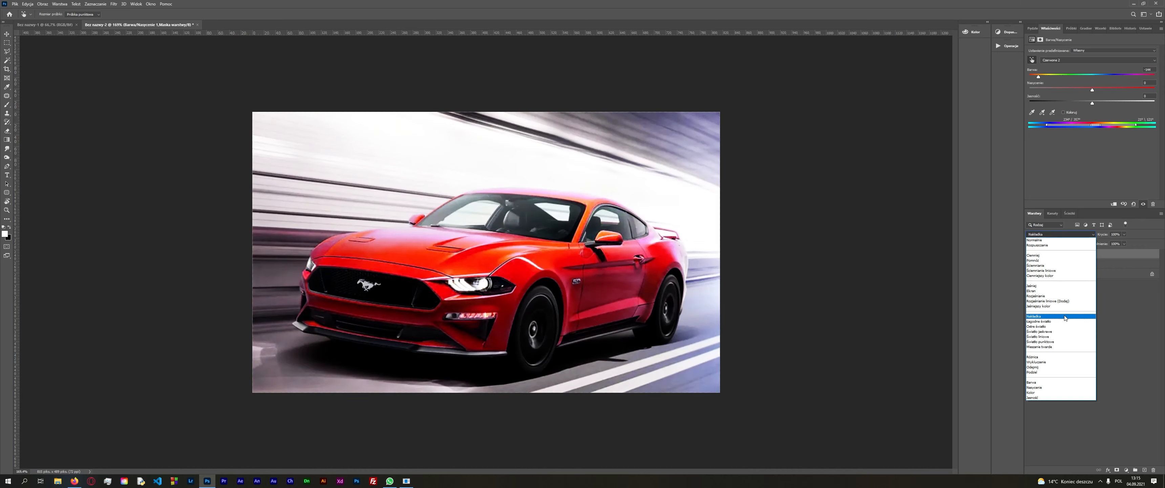
left_click(1036, 315)
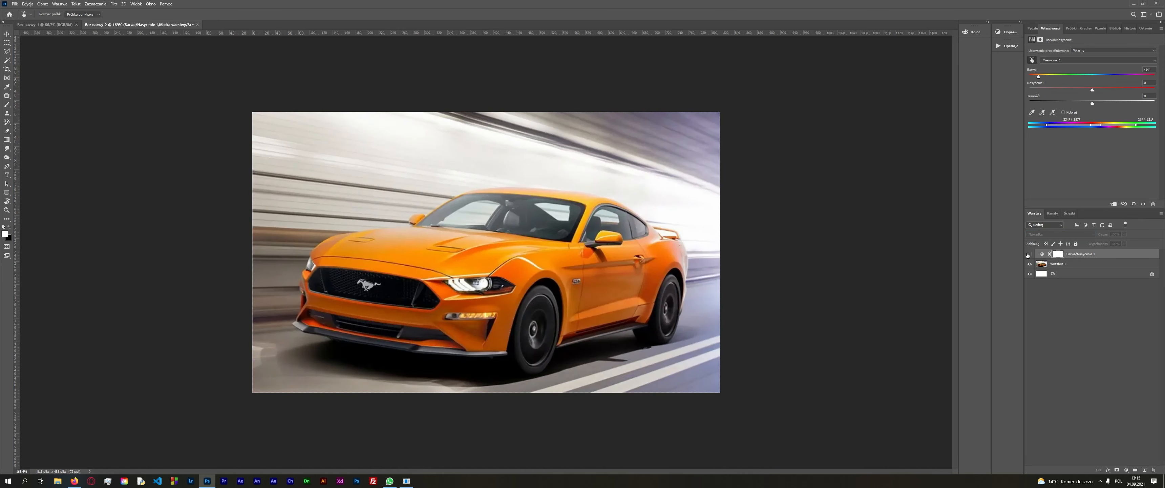